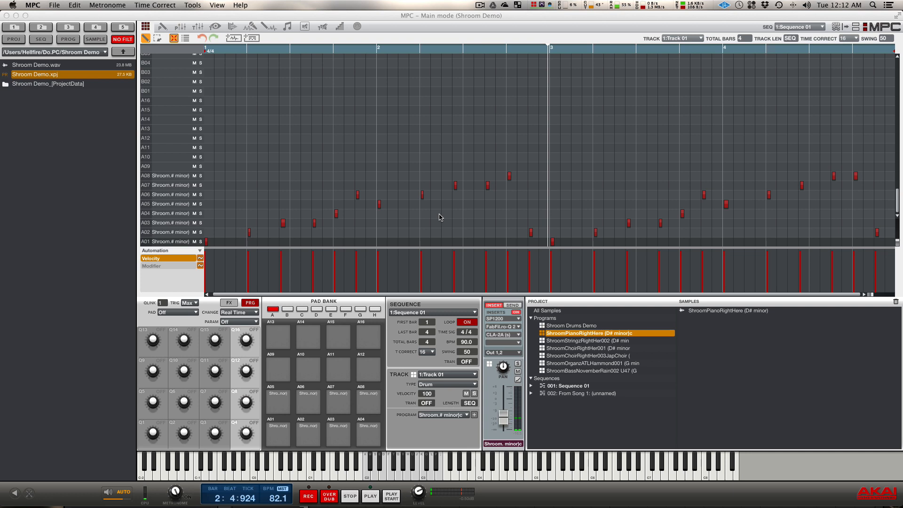
pyautogui.moveTo(337, 119)
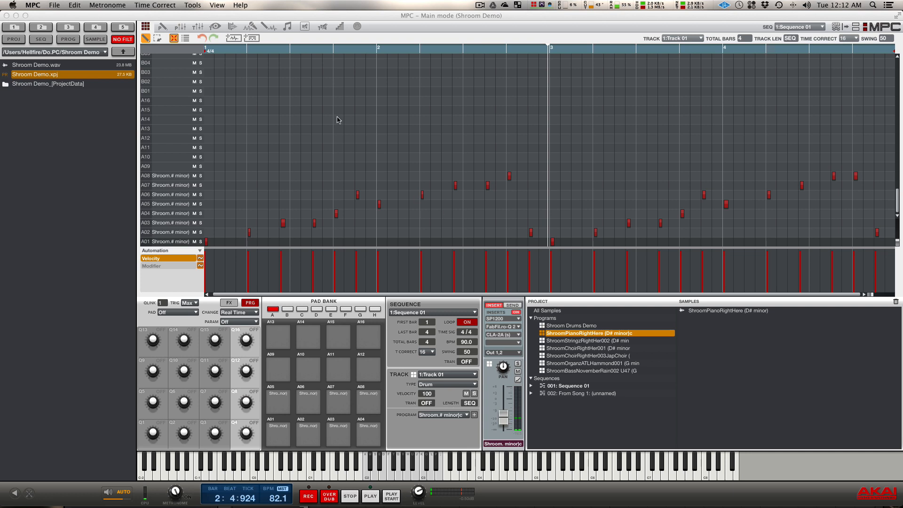
pyautogui.moveTo(235, 51)
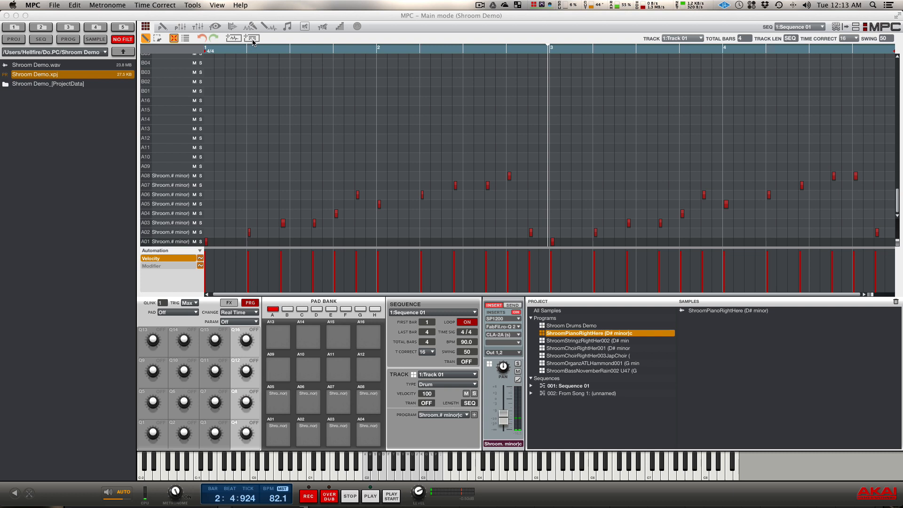
pyautogui.moveTo(275, 45)
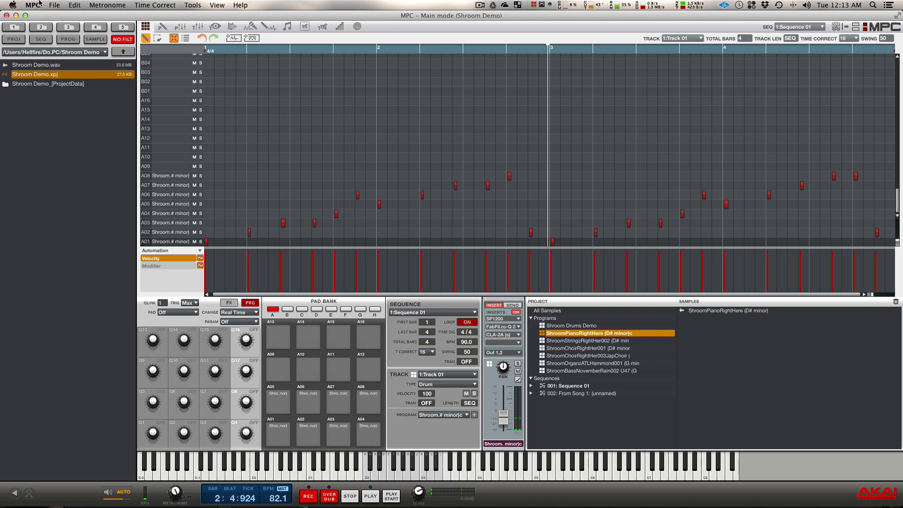
# Show the Drag & Drop page of the MPC Preferences
pyautogui.click(32, 6)
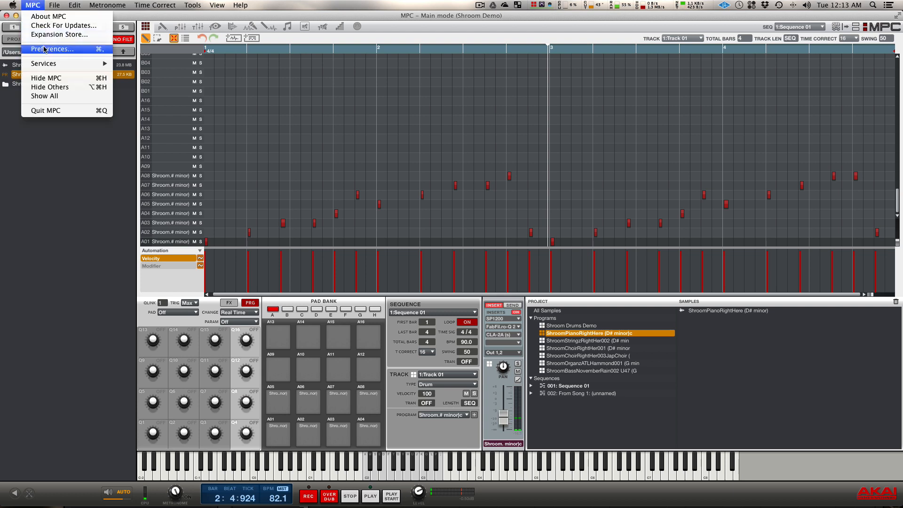
pyautogui.click(52, 47)
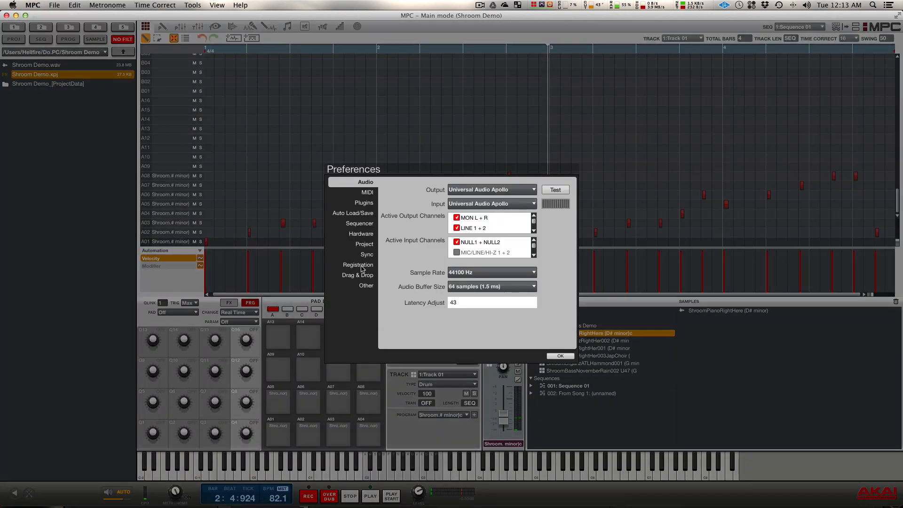
pyautogui.click(358, 275)
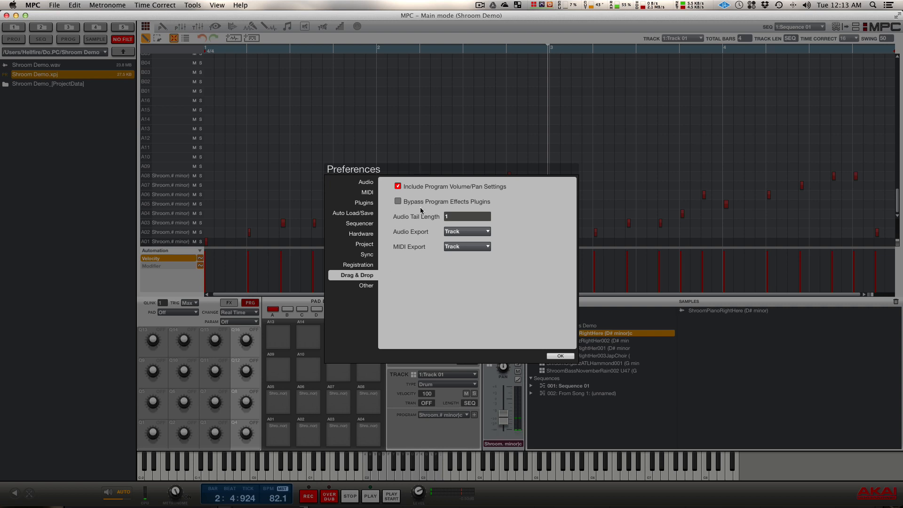
pyautogui.moveTo(427, 219)
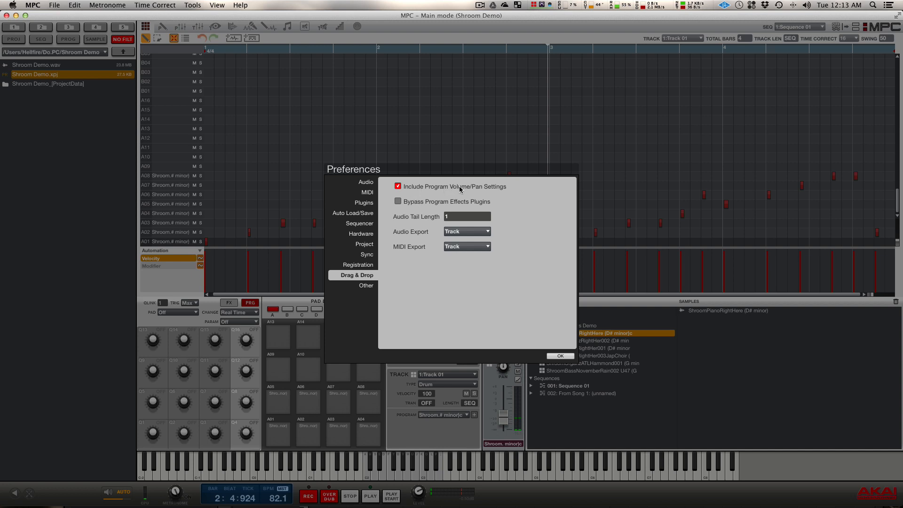
pyautogui.moveTo(489, 194)
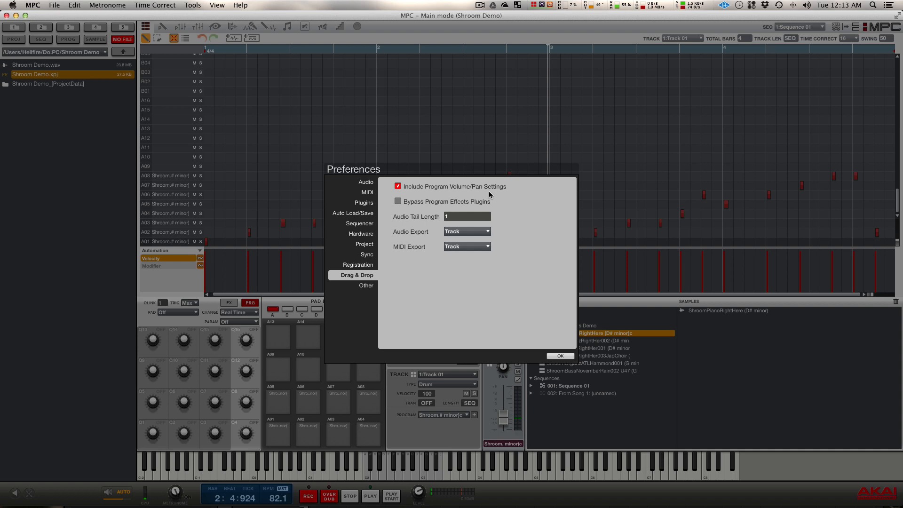
pyautogui.moveTo(469, 207)
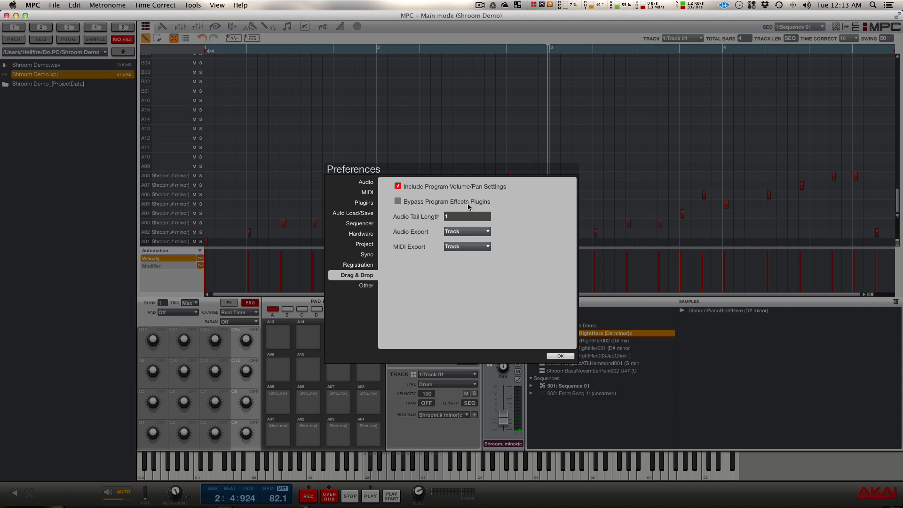
pyautogui.moveTo(476, 209)
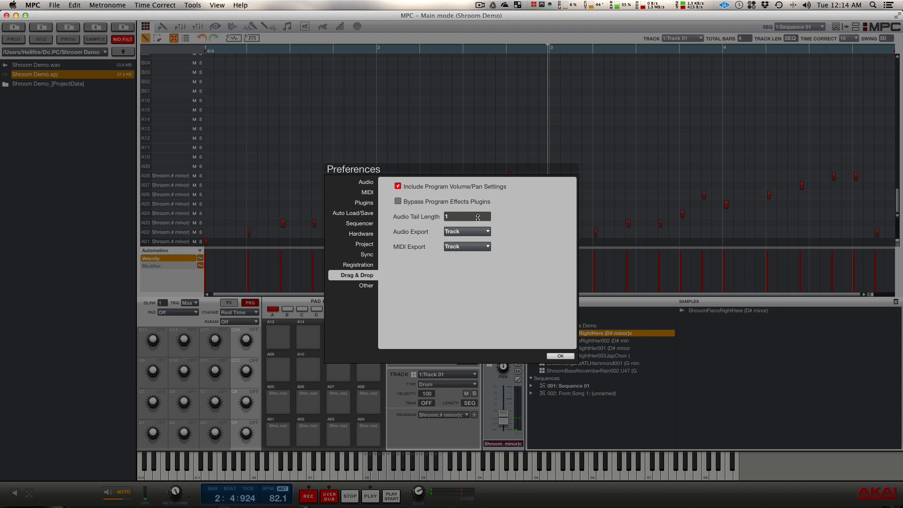
pyautogui.moveTo(413, 222)
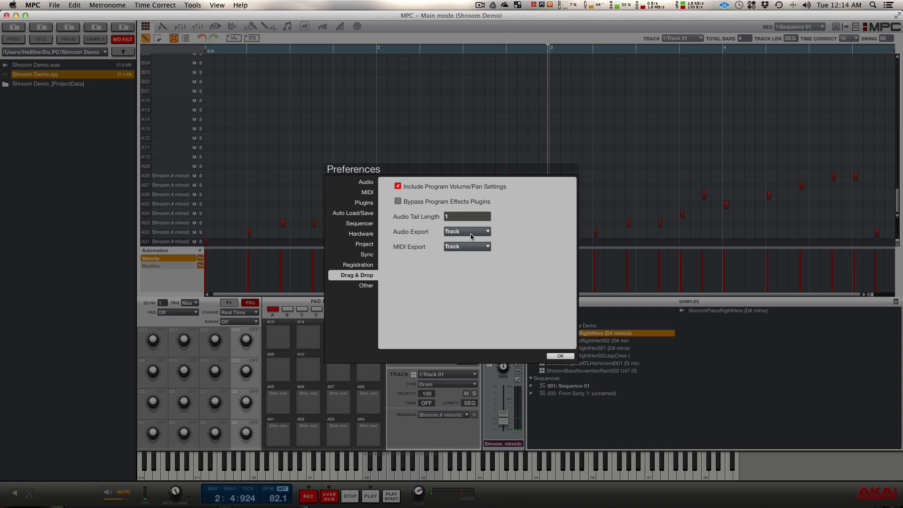
pyautogui.moveTo(489, 233)
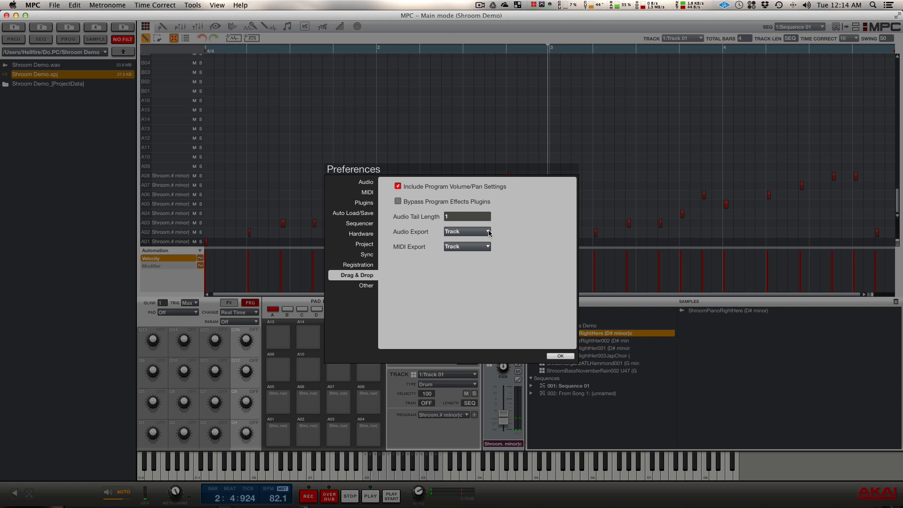
# Review the Audio Export and MIDI Export choices, leaving both at Track
pyautogui.click(486, 231)
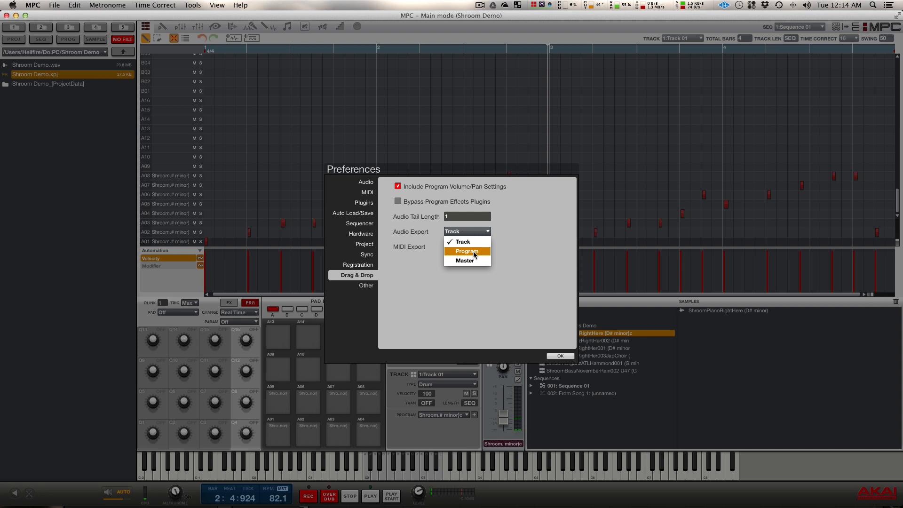
pyautogui.moveTo(465, 261)
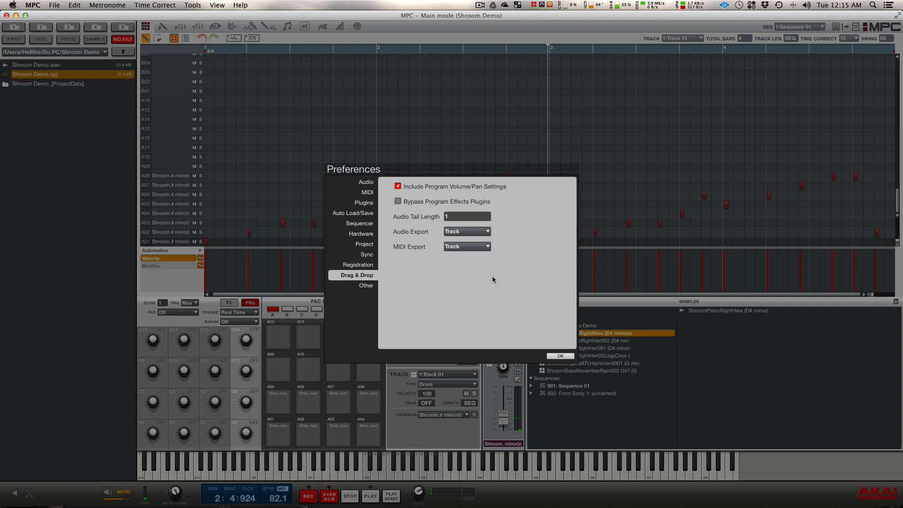
pyautogui.moveTo(467, 241)
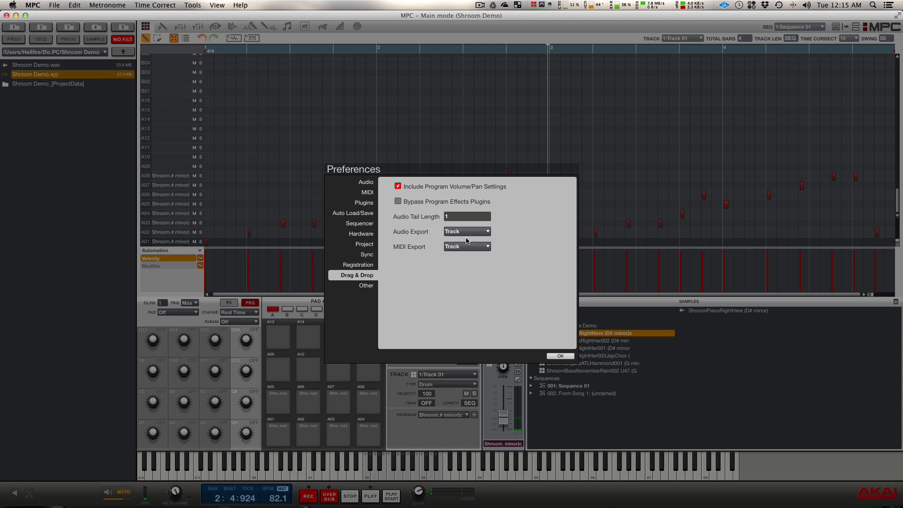
pyautogui.moveTo(453, 250)
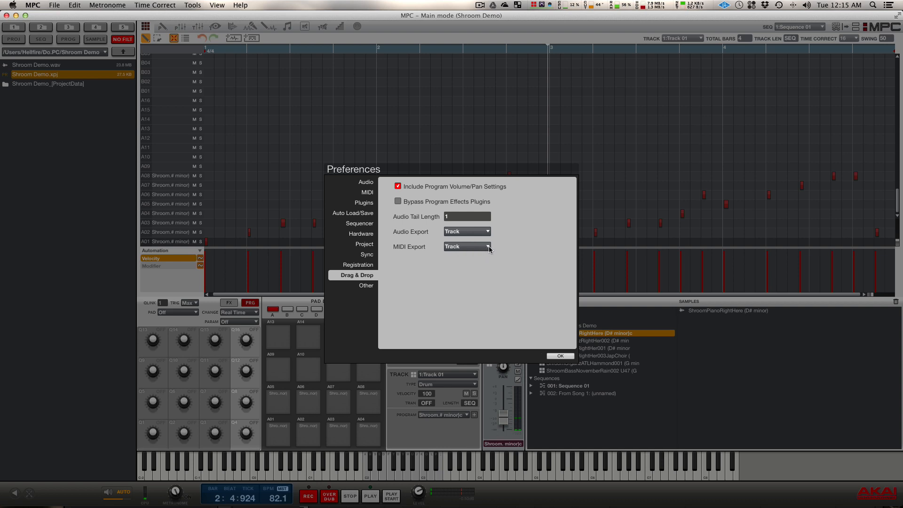
pyautogui.click(467, 246)
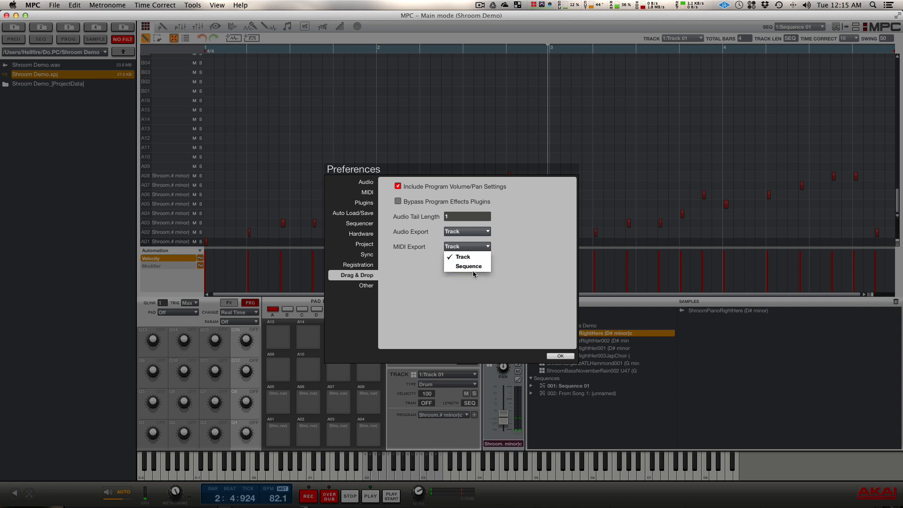
pyautogui.moveTo(464, 256)
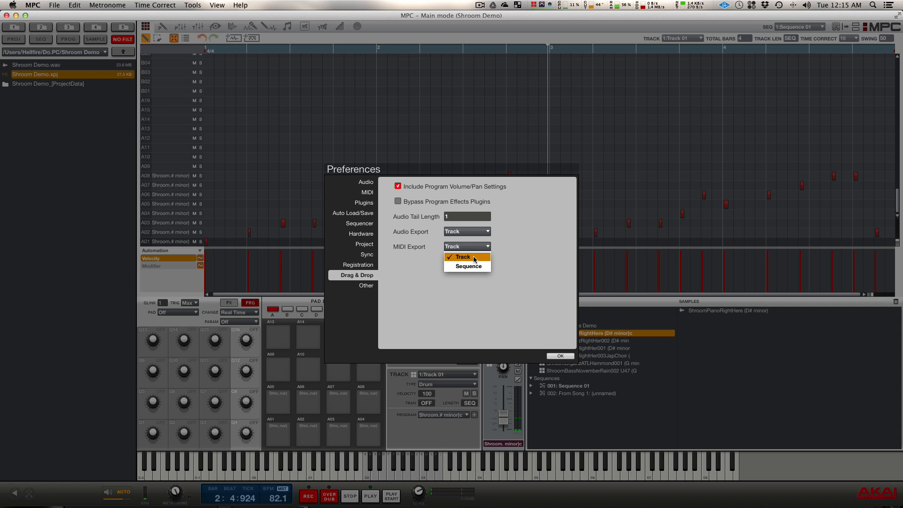
pyautogui.moveTo(468, 266)
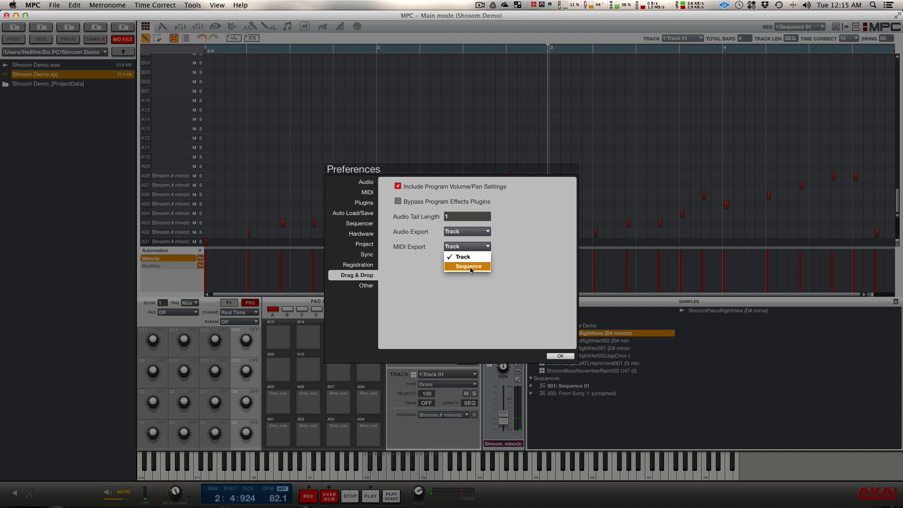
pyautogui.moveTo(491, 294)
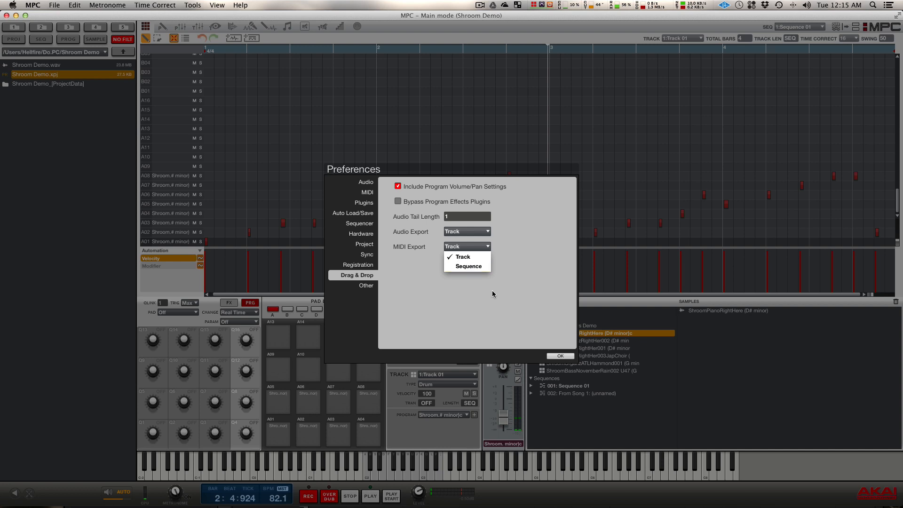
pyautogui.click(461, 256)
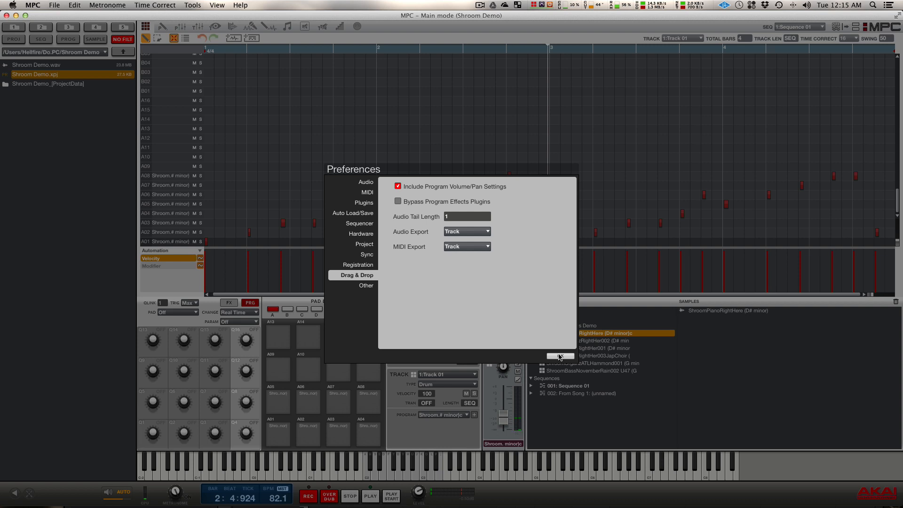
# Close the preferences and select the bounced sample Track 01 - 2 in the Samples list
pyautogui.click(558, 355)
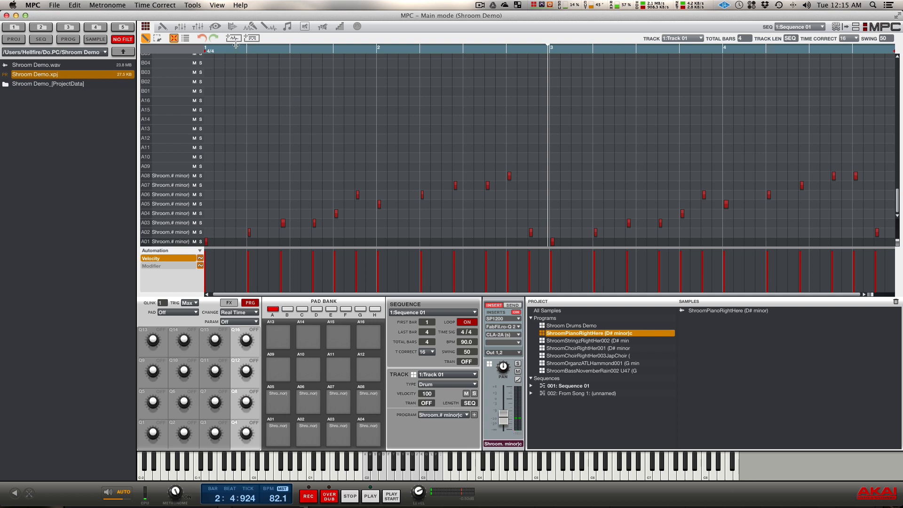
pyautogui.moveTo(235, 37)
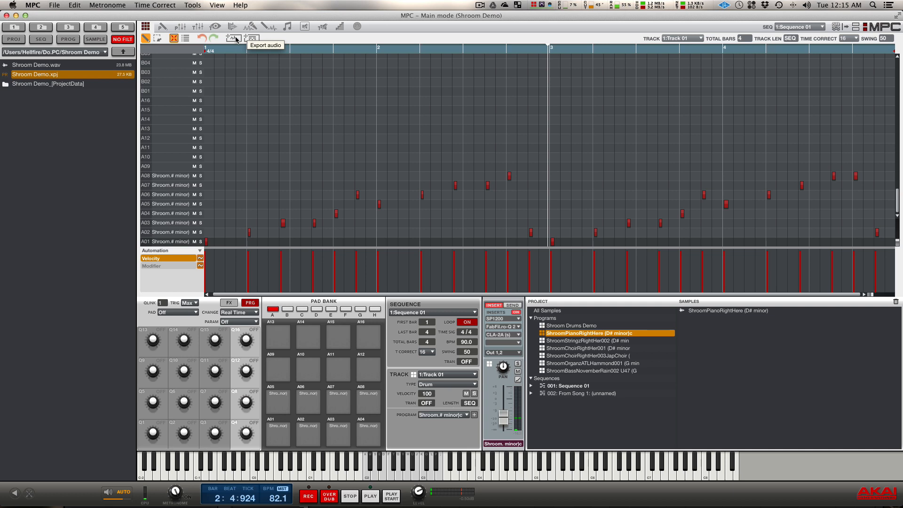
pyautogui.click(234, 38)
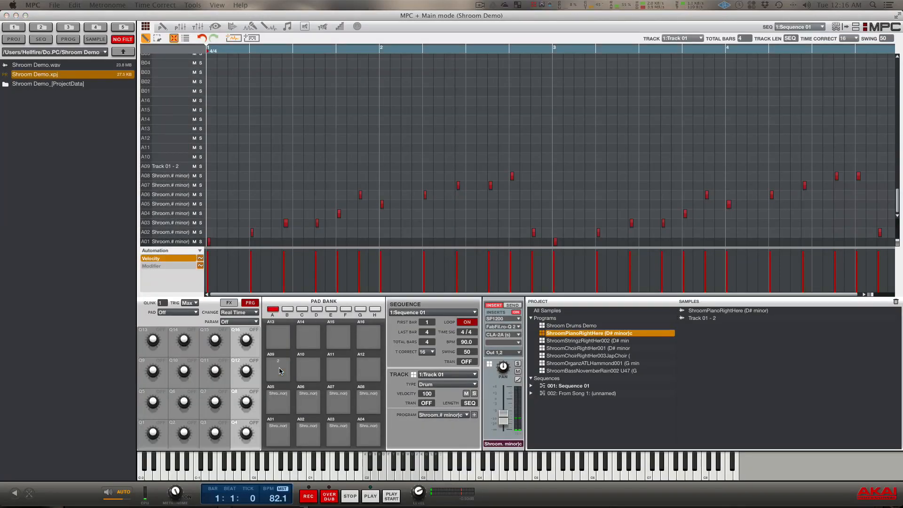
pyautogui.click(702, 317)
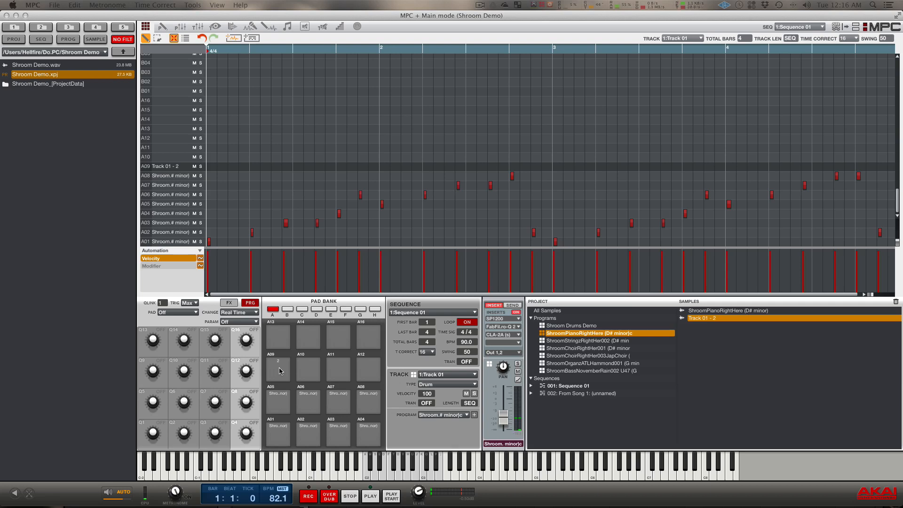
pyautogui.moveTo(231, 67)
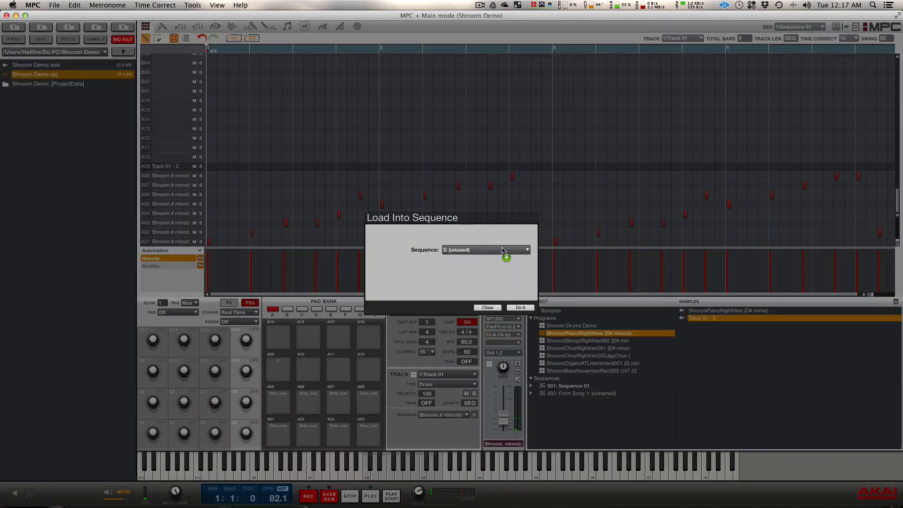
pyautogui.moveTo(417, 260)
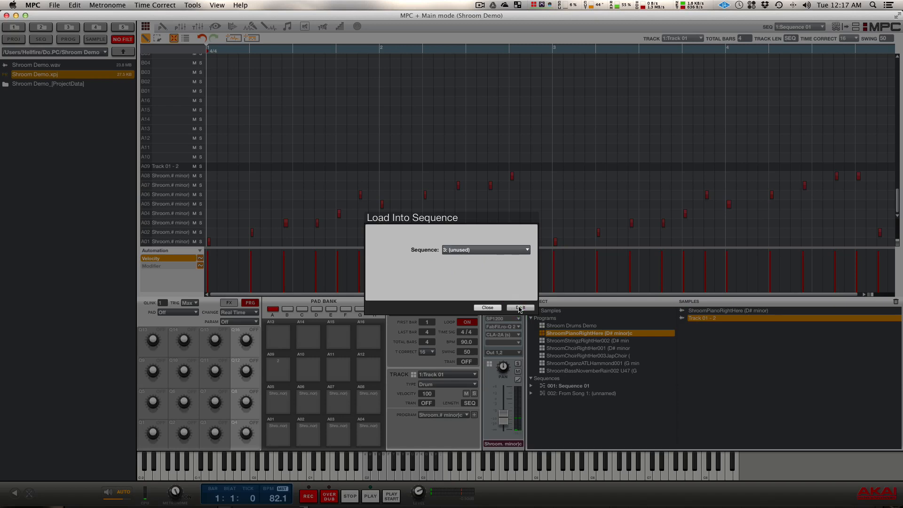
# Load the track's MIDI into unused sequence 3 and show the new 003: Track 01
pyautogui.click(519, 307)
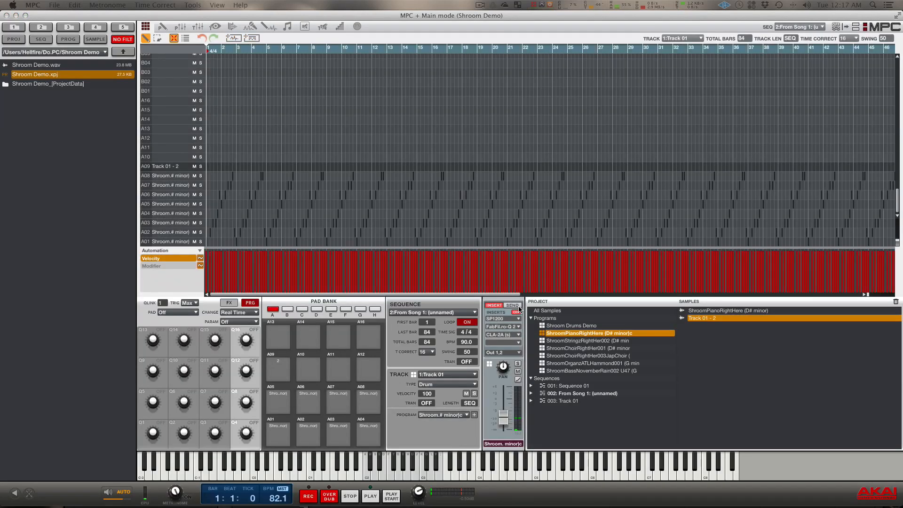
pyautogui.click(563, 400)
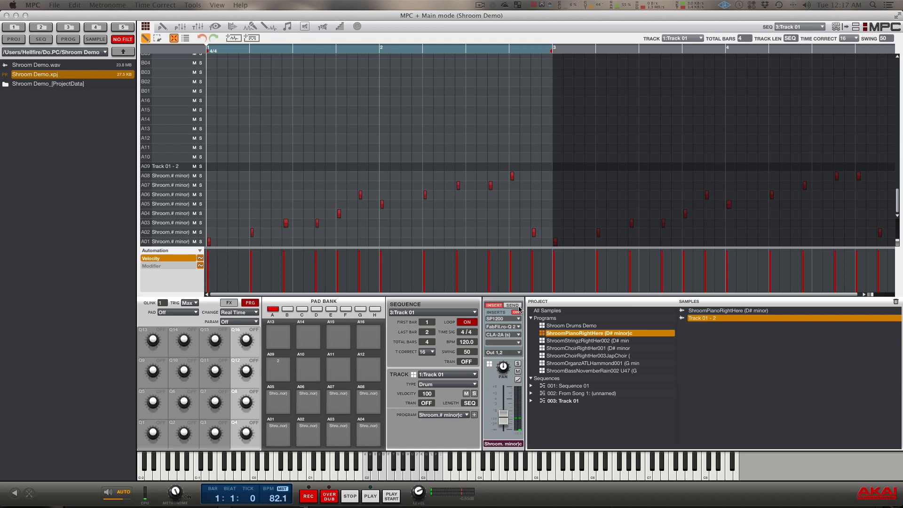
pyautogui.moveTo(528, 184)
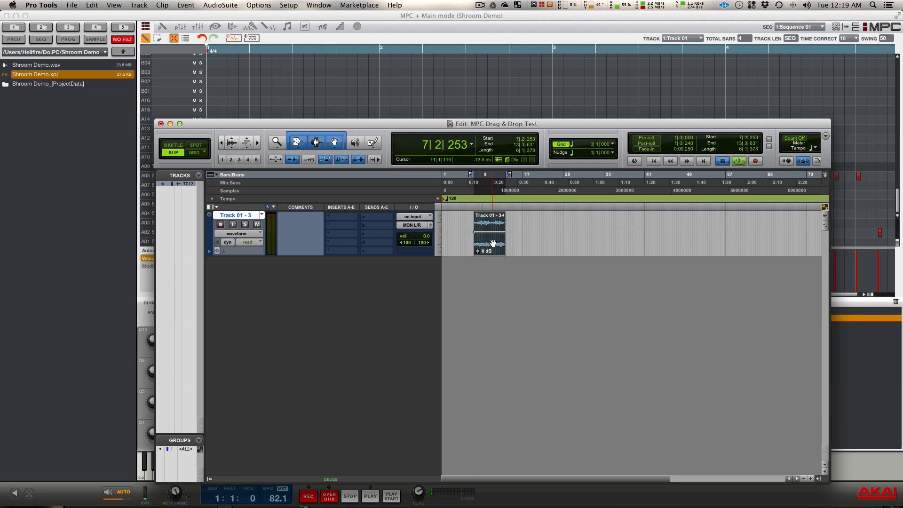
# Select the imported audio clip on the new Pro Tools track Track 01 - 3
pyautogui.click(370, 496)
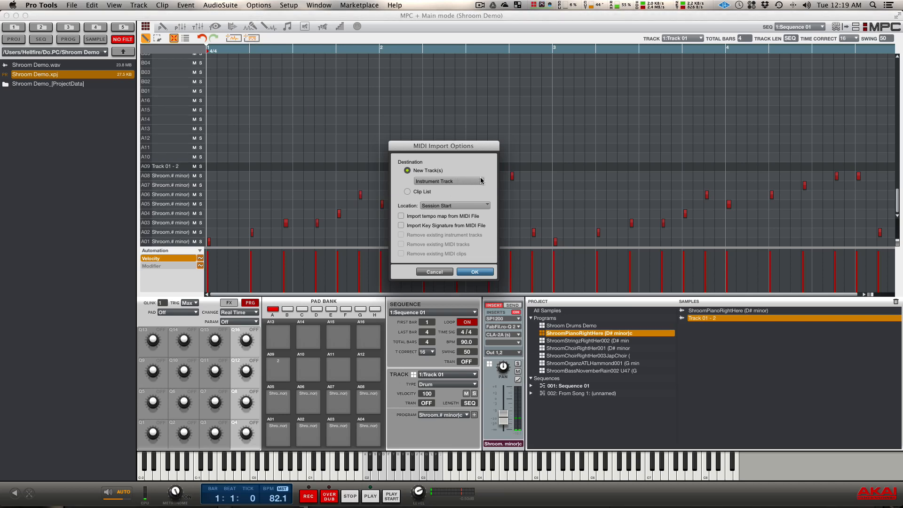
# Import the MIDI onto a new Instrument Track at Session Start and confirm
pyautogui.click(480, 181)
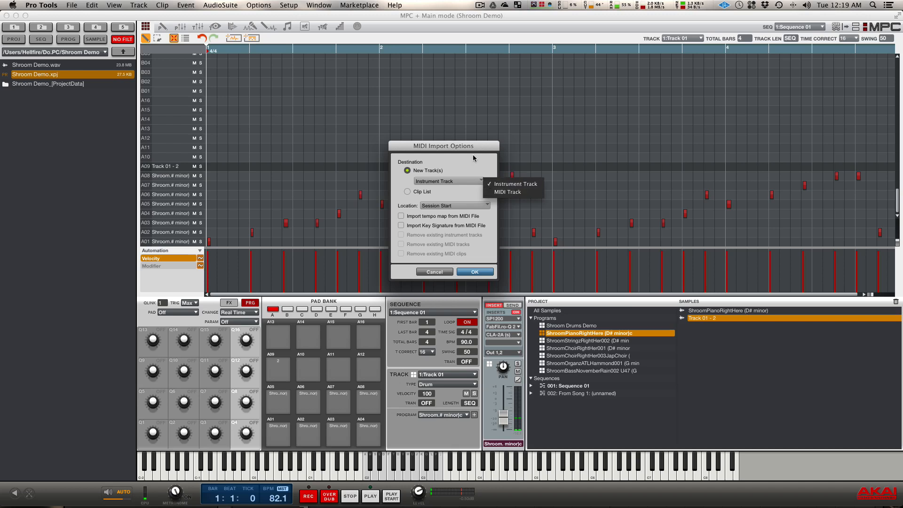
pyautogui.click(512, 183)
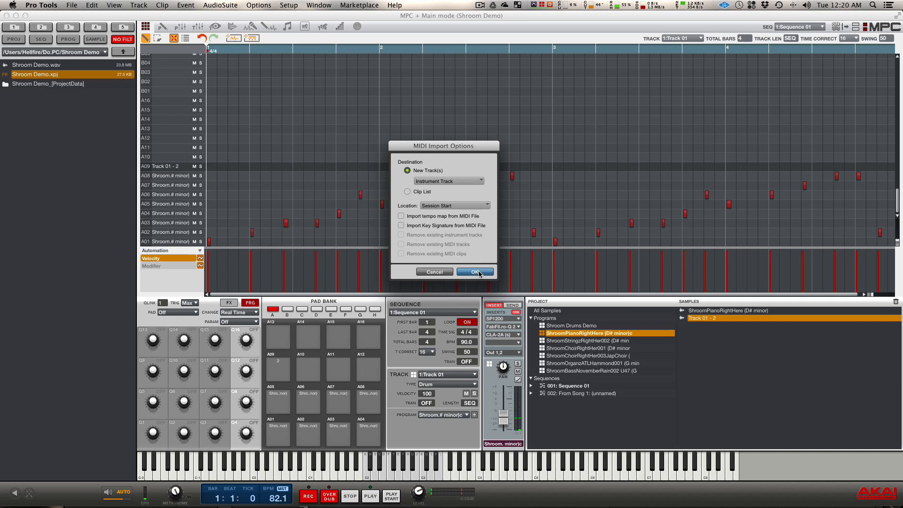
pyautogui.click(474, 271)
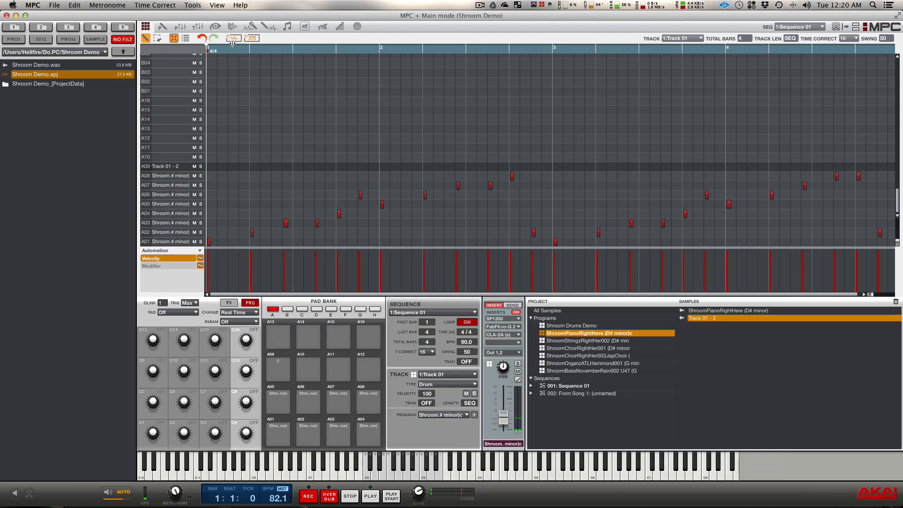
pyautogui.moveTo(250, 38)
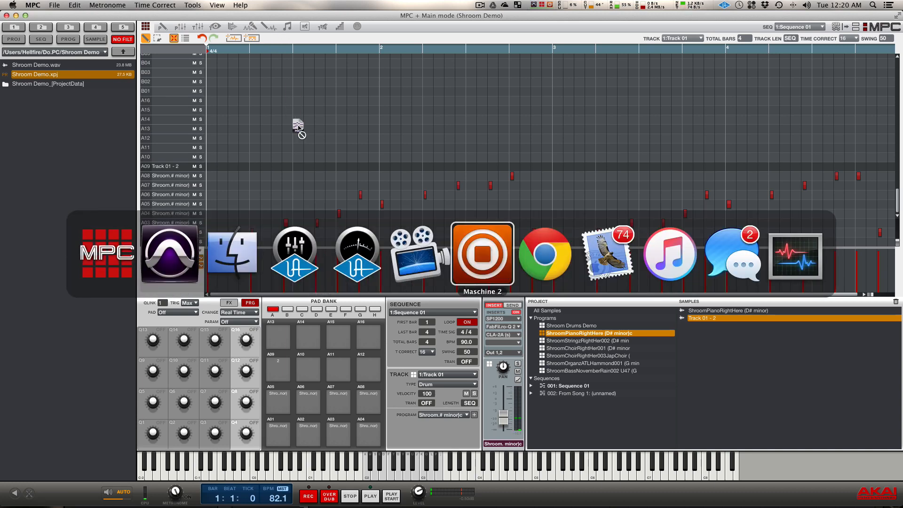
# Drop the track's notes into a Maschine 2 pattern and its audio onto a Group A1 sound
pyautogui.click(482, 254)
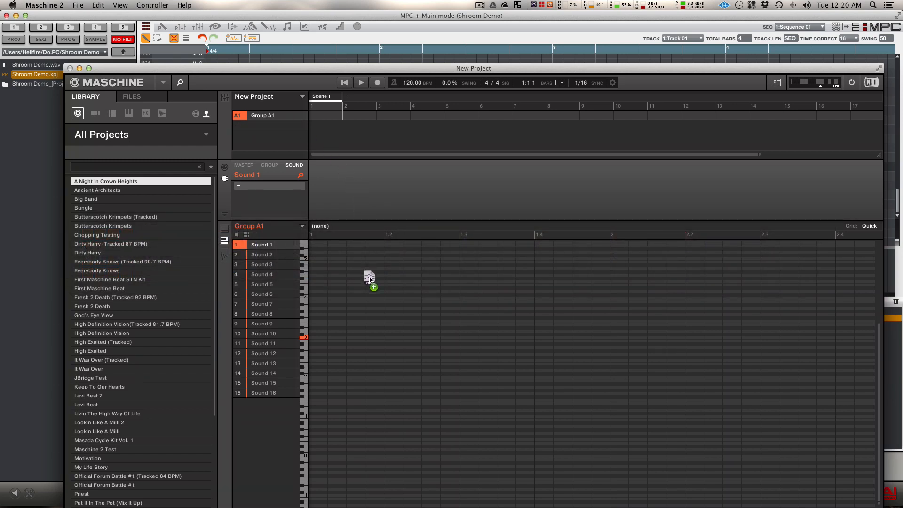
pyautogui.click(372, 282)
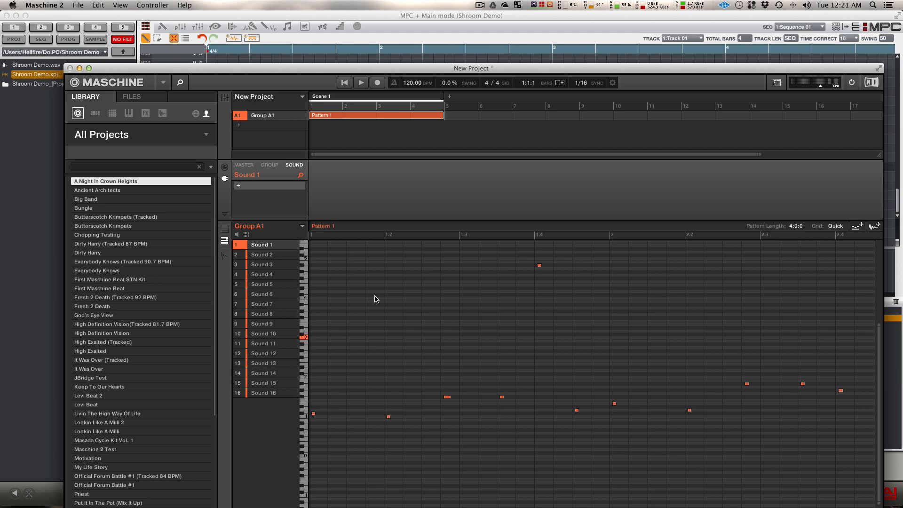
pyautogui.moveTo(303, 321)
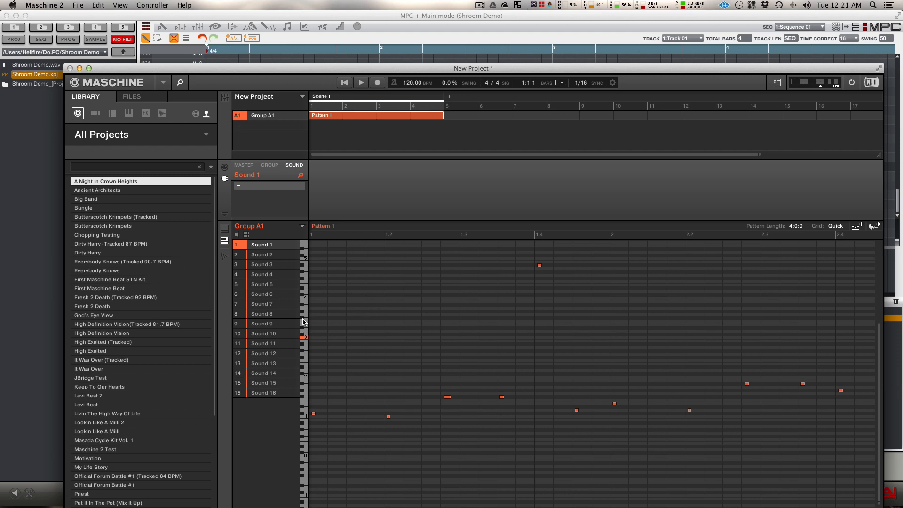
pyautogui.moveTo(205, 252)
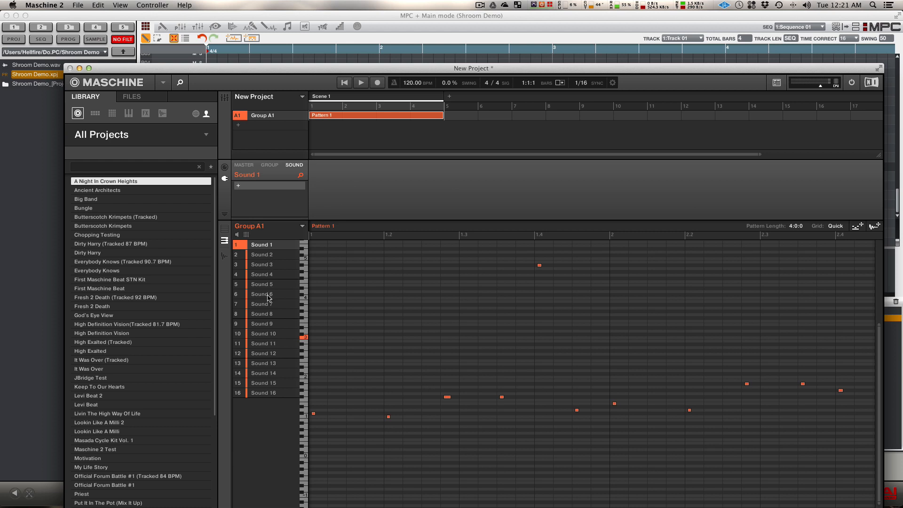
pyautogui.moveTo(342, 283)
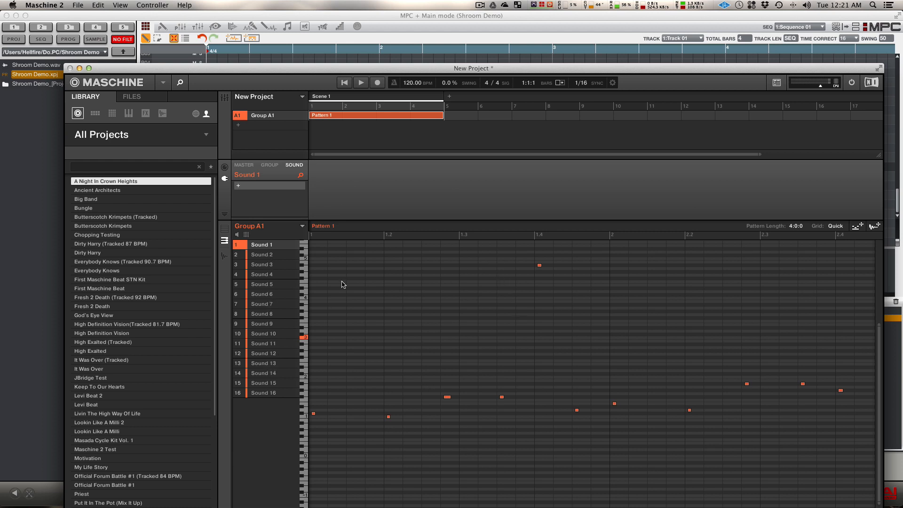
pyautogui.moveTo(602, 372)
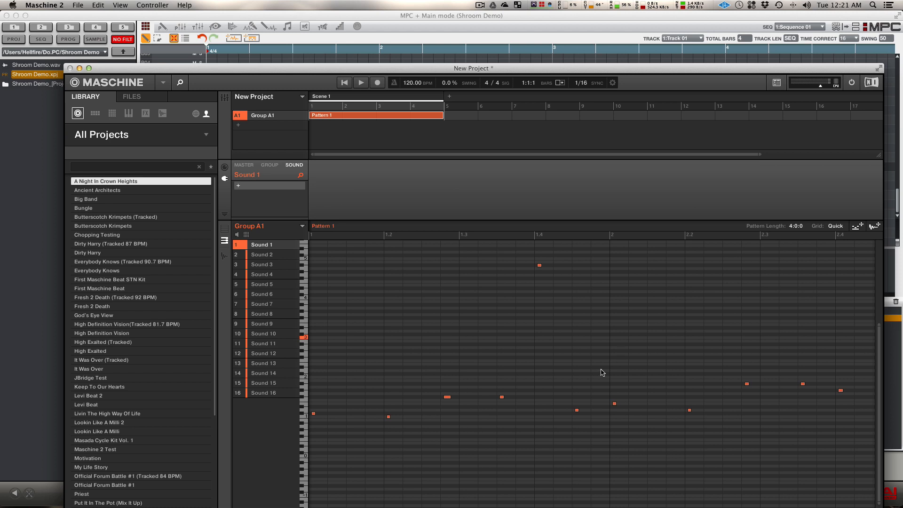
pyautogui.moveTo(551, 426)
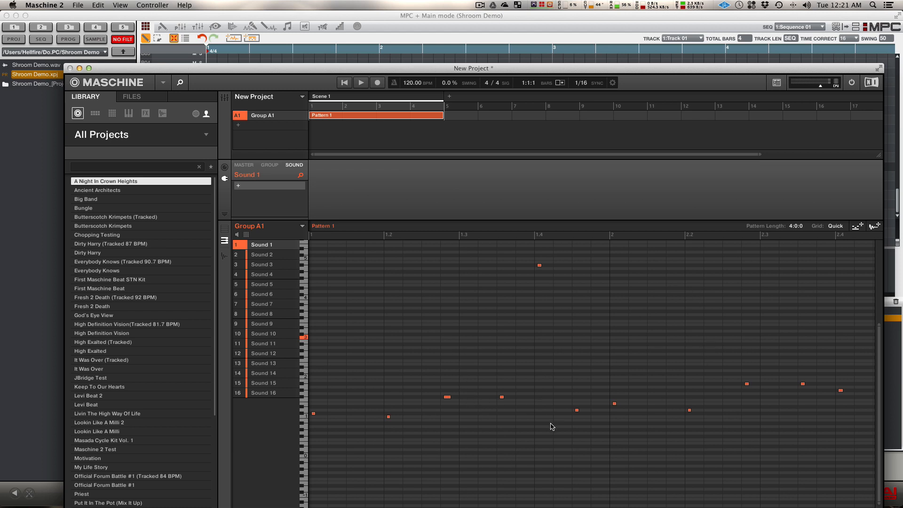
pyautogui.moveTo(273, 16)
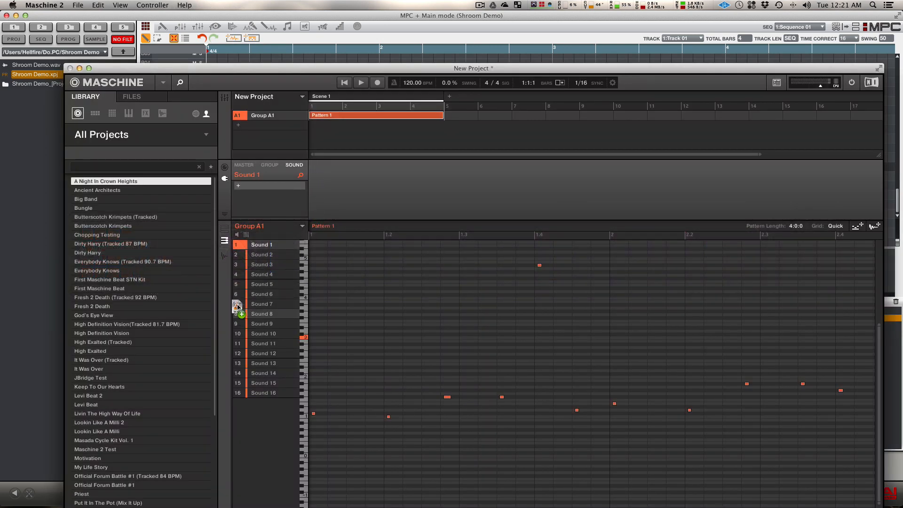
pyautogui.click(262, 253)
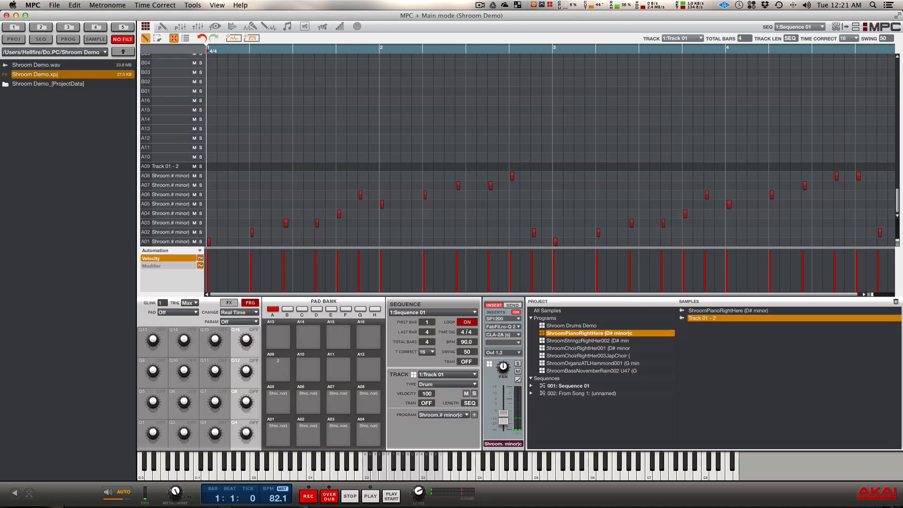
# Set Drag & Drop Audio Export to Master in the preferences and confirm
pyautogui.click(32, 5)
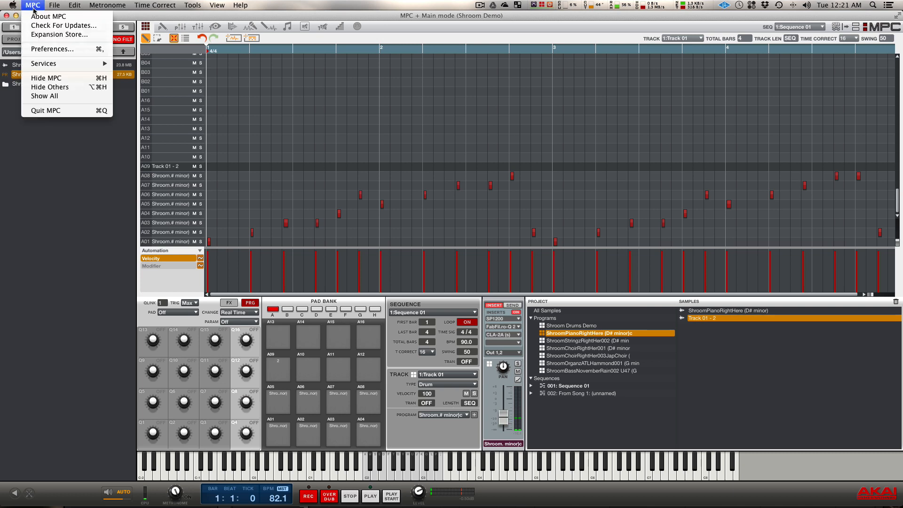
pyautogui.click(52, 49)
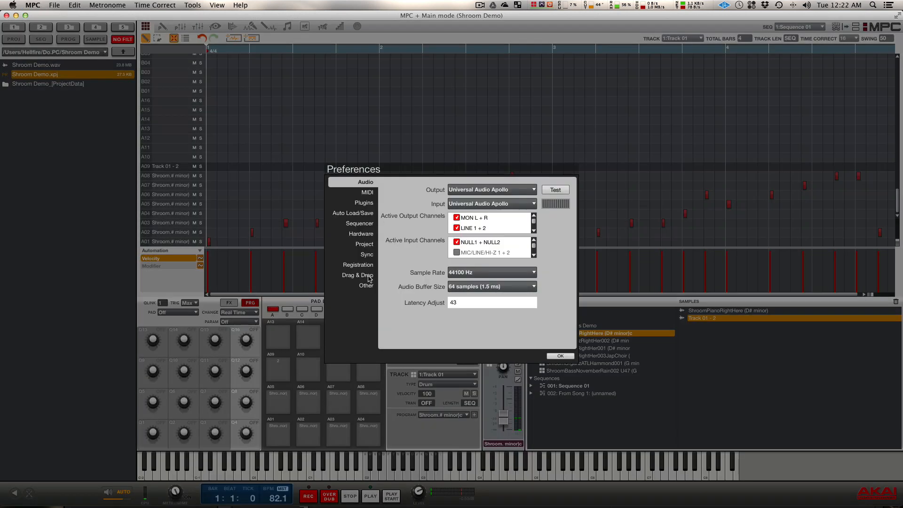
pyautogui.click(356, 274)
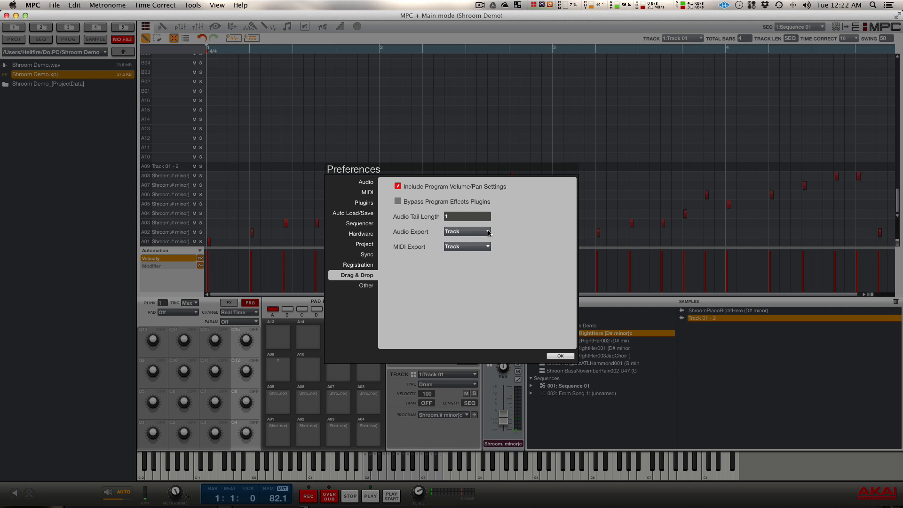
pyautogui.click(466, 232)
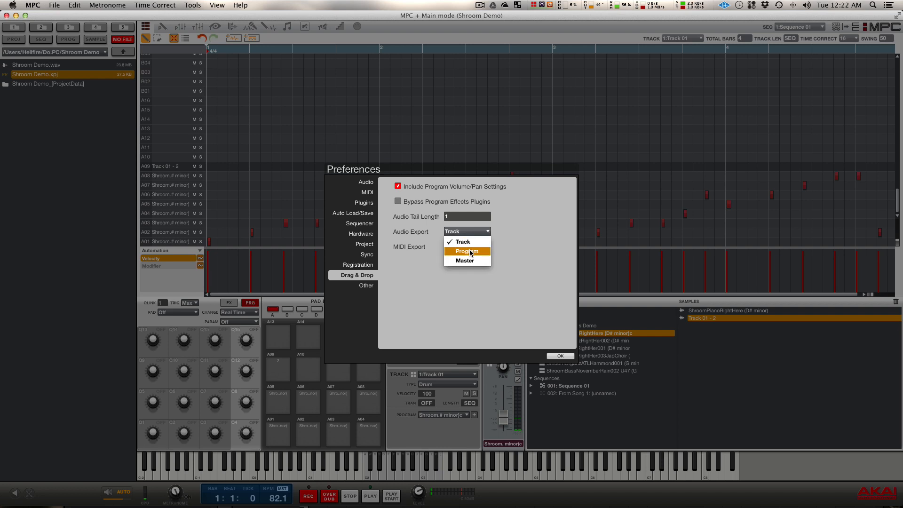
pyautogui.moveTo(464, 261)
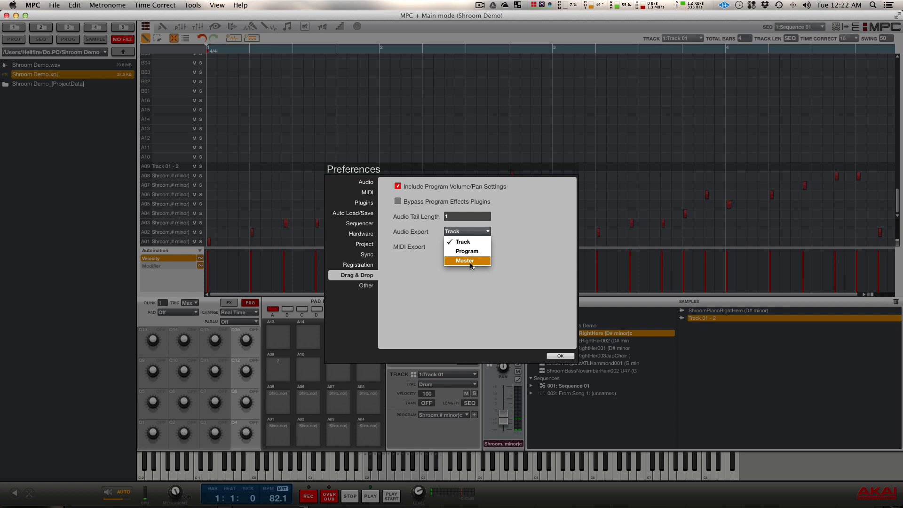
pyautogui.click(465, 261)
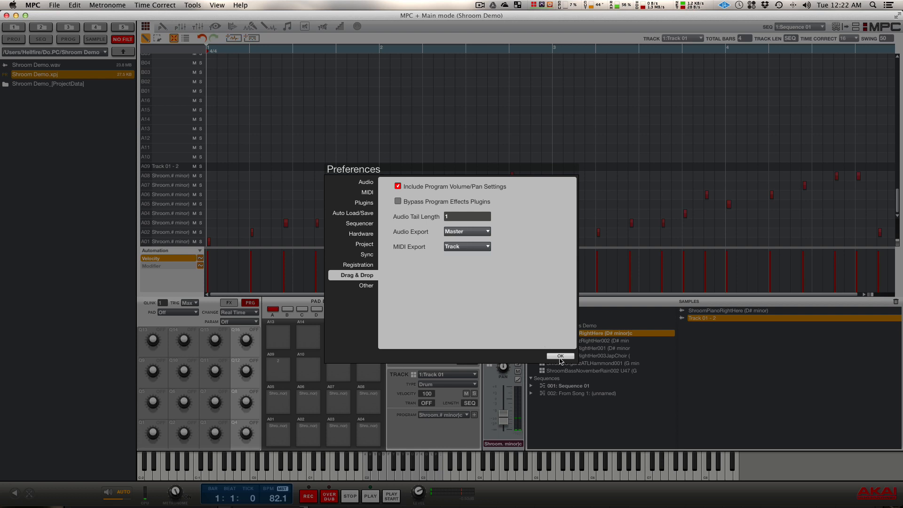
pyautogui.click(559, 355)
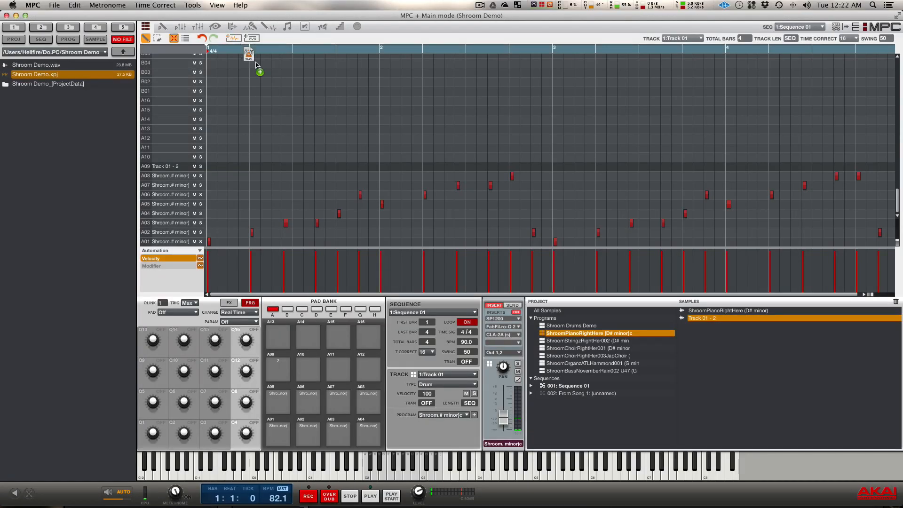
# Drag the exported Sequence 01 master audio into Pro Tools as a new audio track
pyautogui.moveTo(247, 55); pyautogui.dragTo(306, 141)
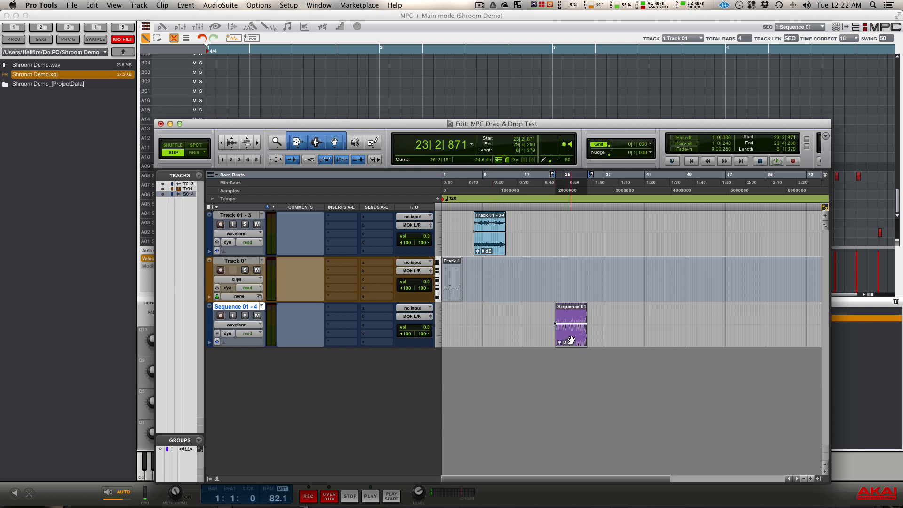
pyautogui.click(370, 496)
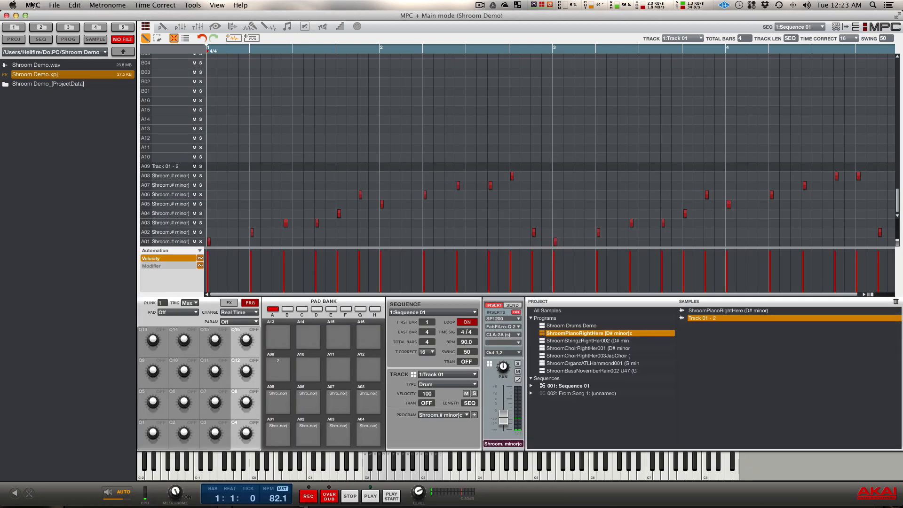
# Set Drag & Drop MIDI Export to Sequence, keeping audio at Master, and confirm
pyautogui.click(32, 5)
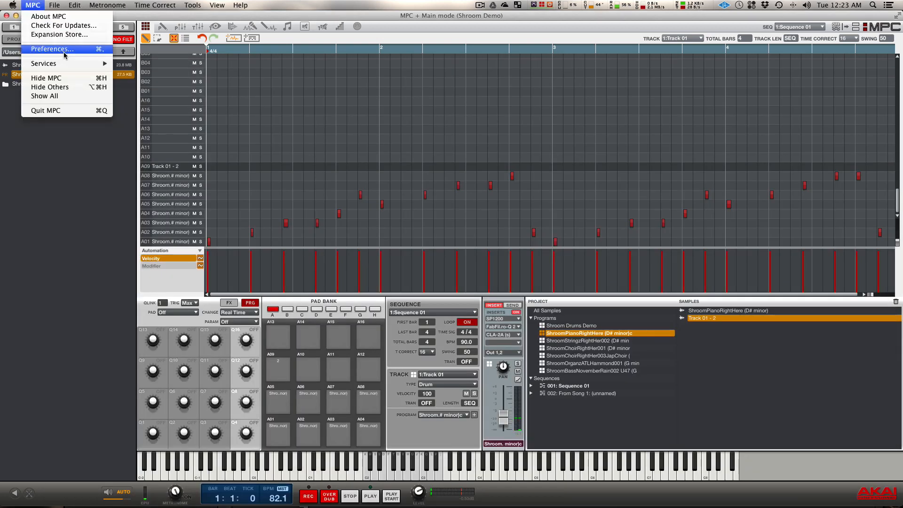
pyautogui.click(50, 48)
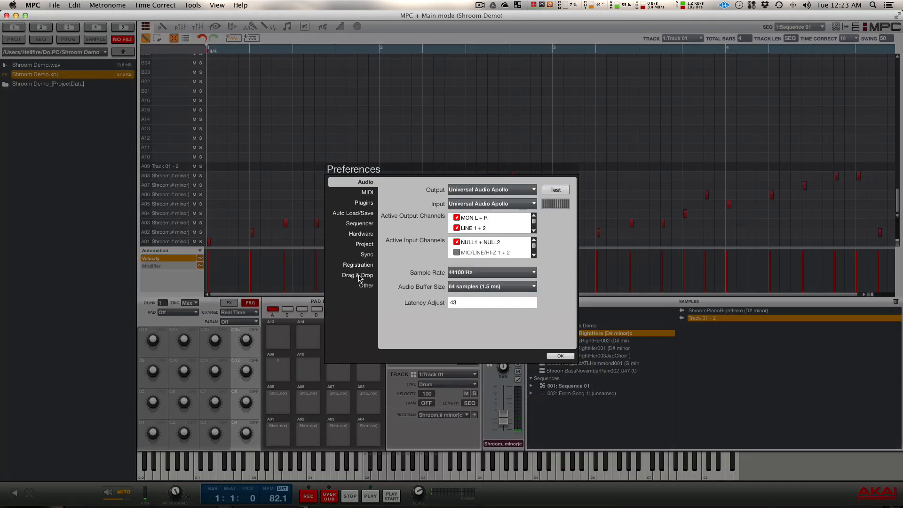
pyautogui.click(358, 275)
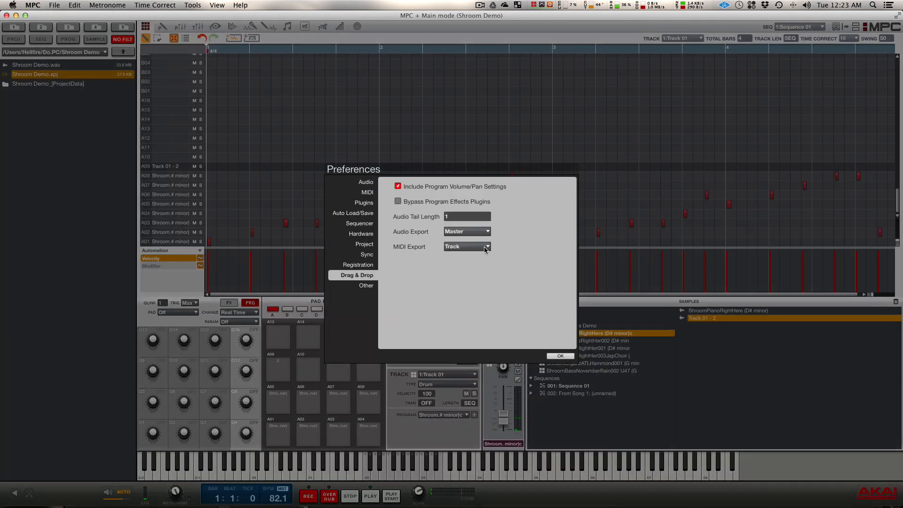
pyautogui.click(466, 246)
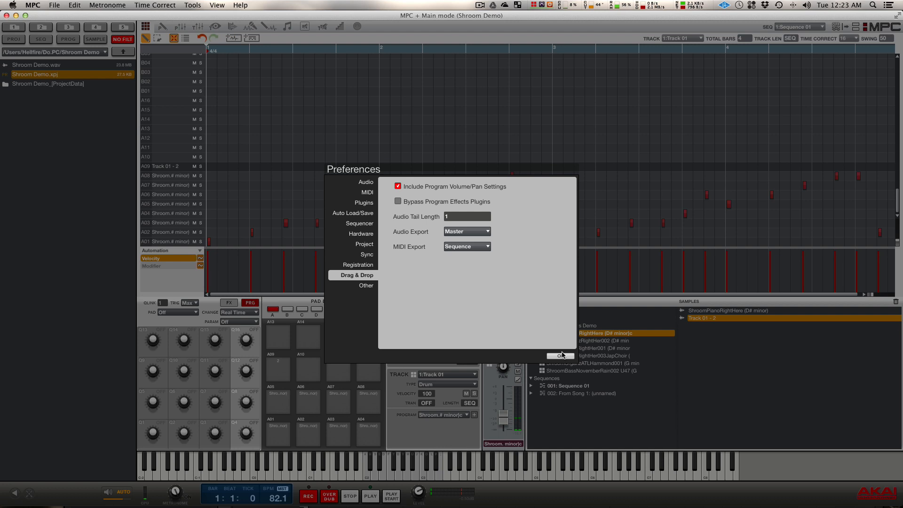
pyautogui.click(558, 355)
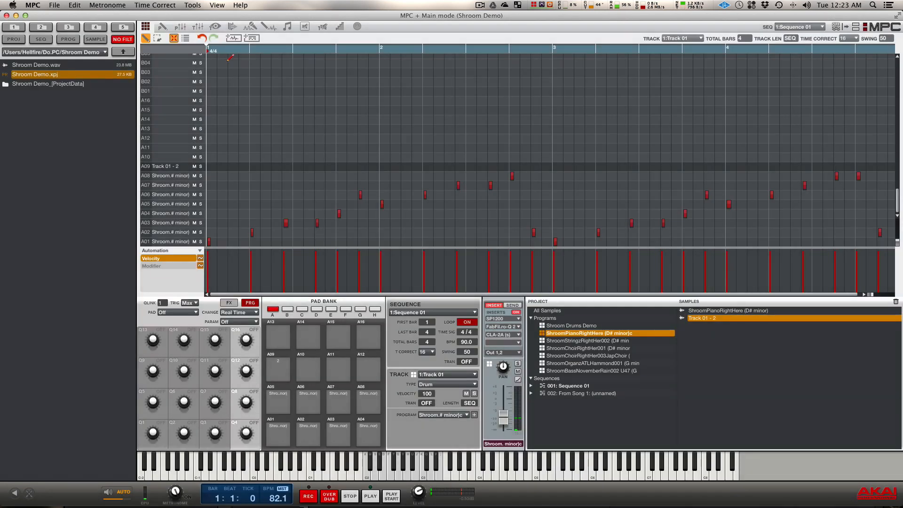
pyautogui.moveTo(232, 38)
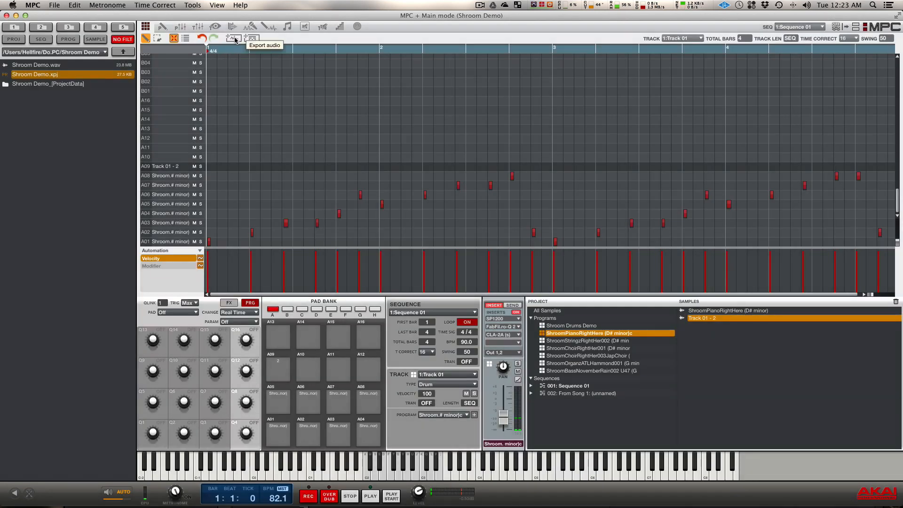
pyautogui.click(234, 38)
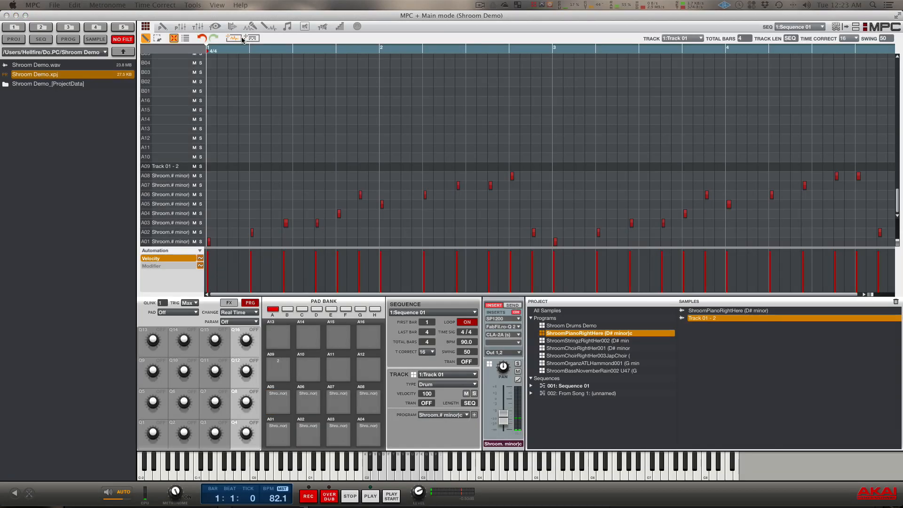
pyautogui.moveTo(251, 37)
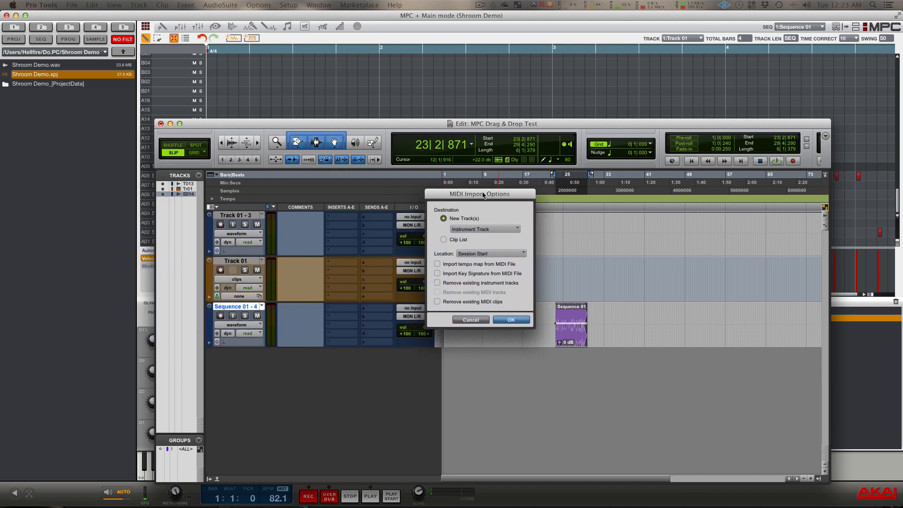
pyautogui.moveTo(515, 229)
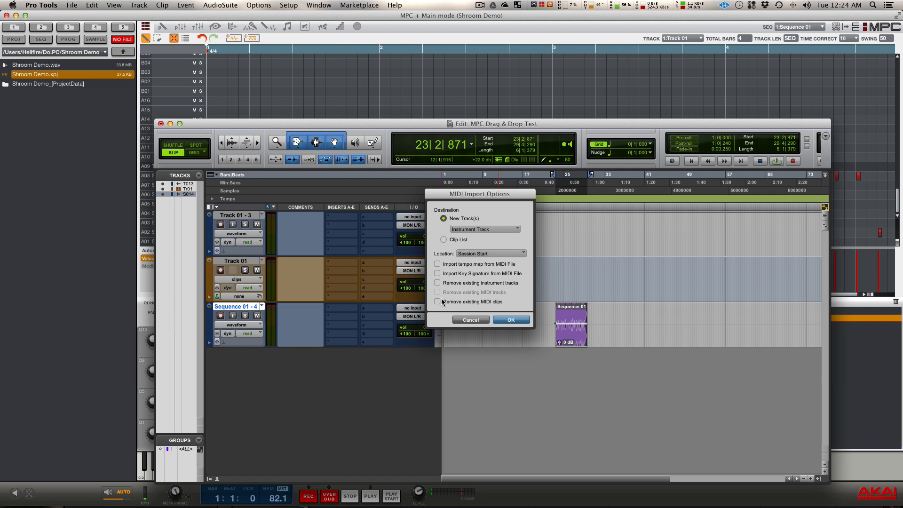
pyautogui.moveTo(479, 287)
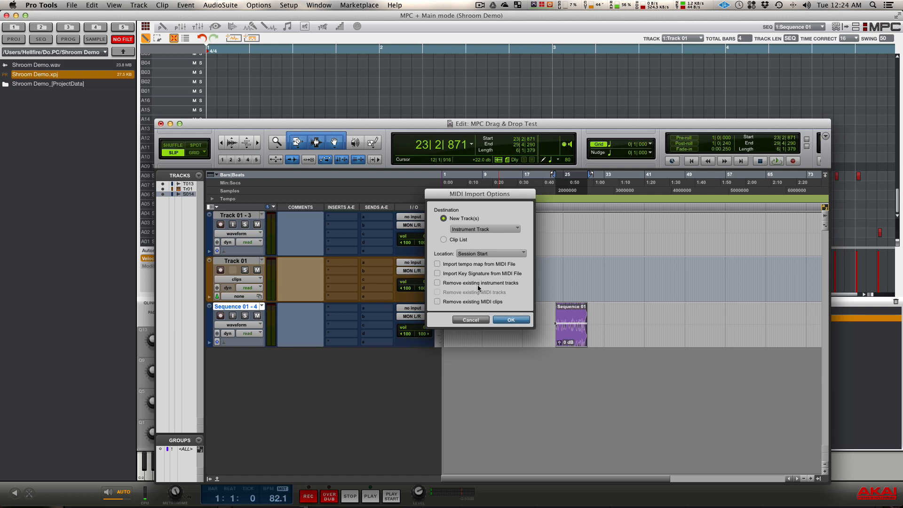
# Confirm importing Sequence 01's MIDI onto new instrument tracks, Track 01-02 through Track 06
pyautogui.click(510, 320)
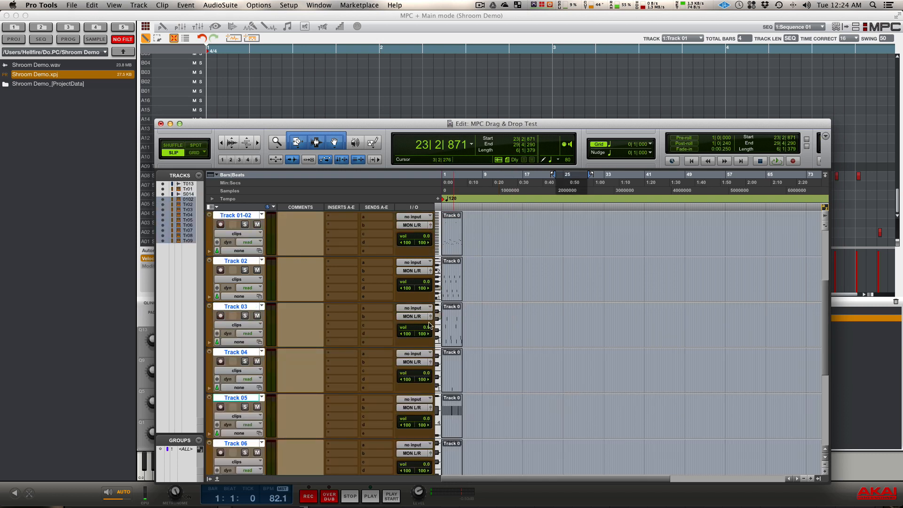
pyautogui.scroll(-3)
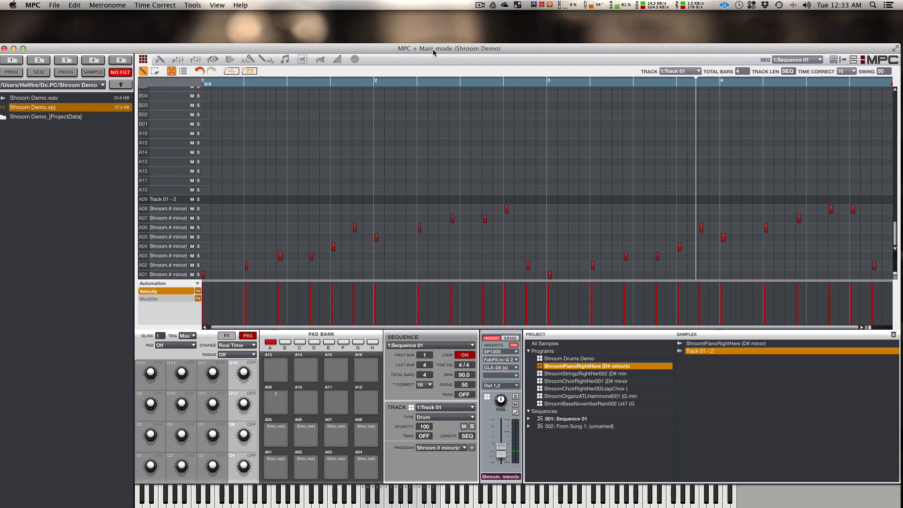
pyautogui.moveTo(433, 48); pyautogui.dragTo(433, 85)
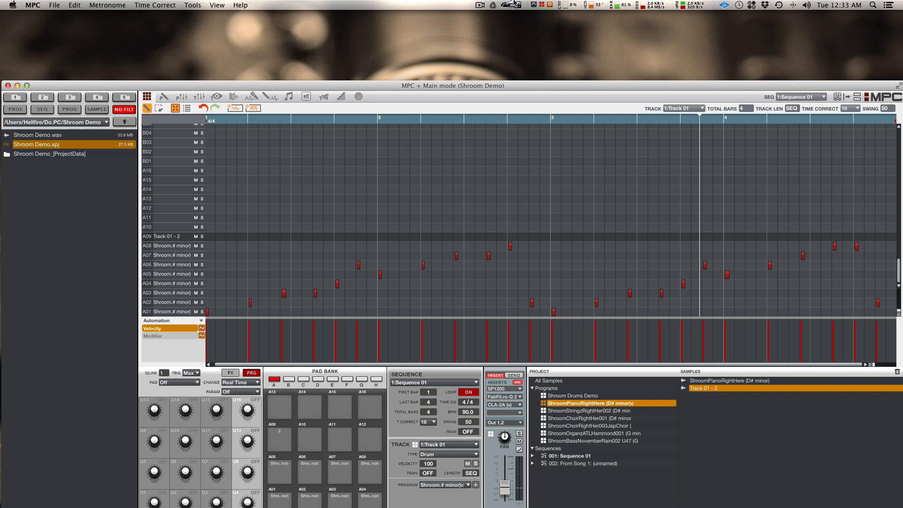
pyautogui.moveTo(494, 48)
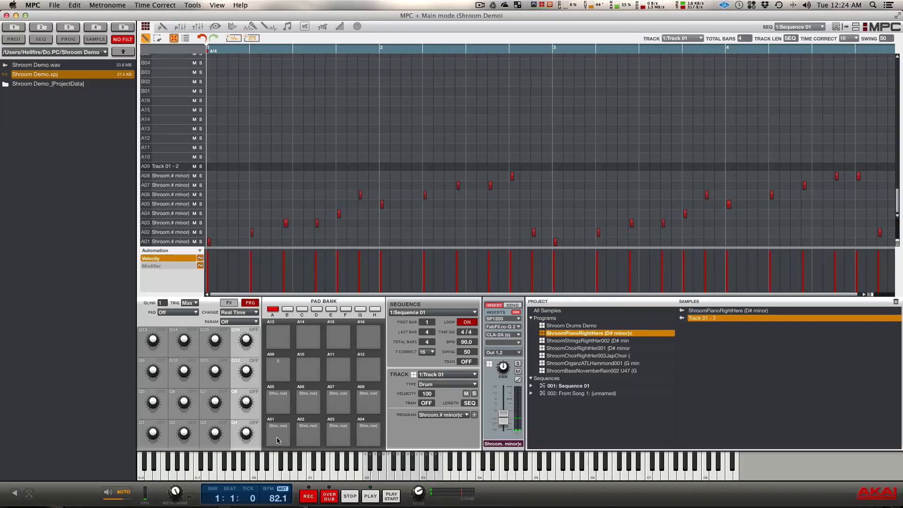
pyautogui.moveTo(81, 483)
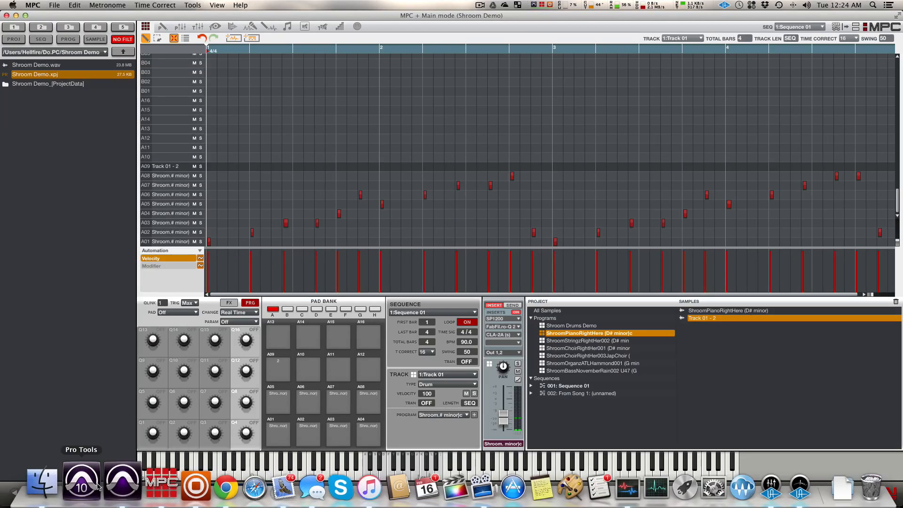
# Bring the Pro Tools edit window back to the front from the Dock
pyautogui.click(81, 483)
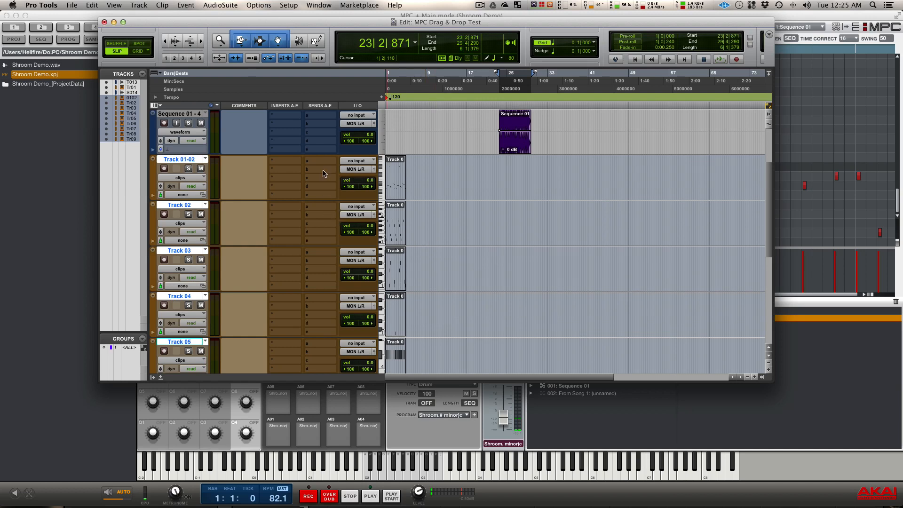
pyautogui.moveTo(295, 211)
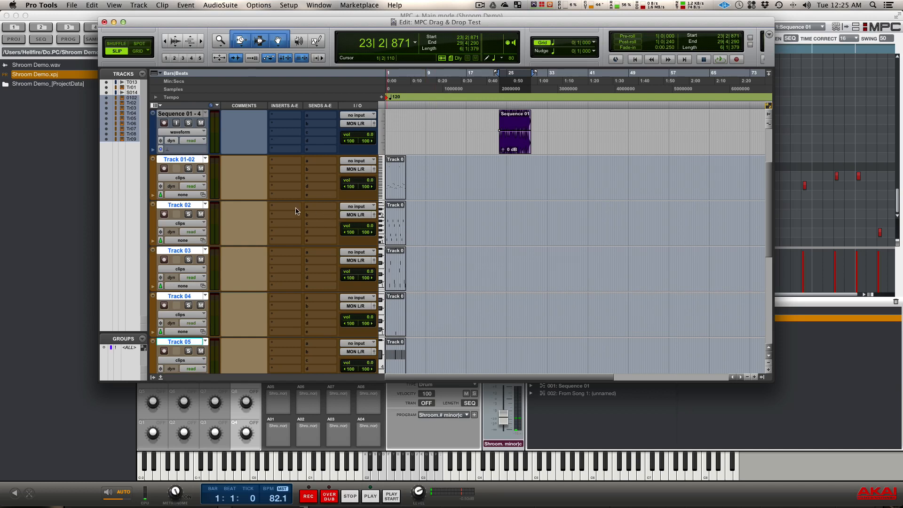